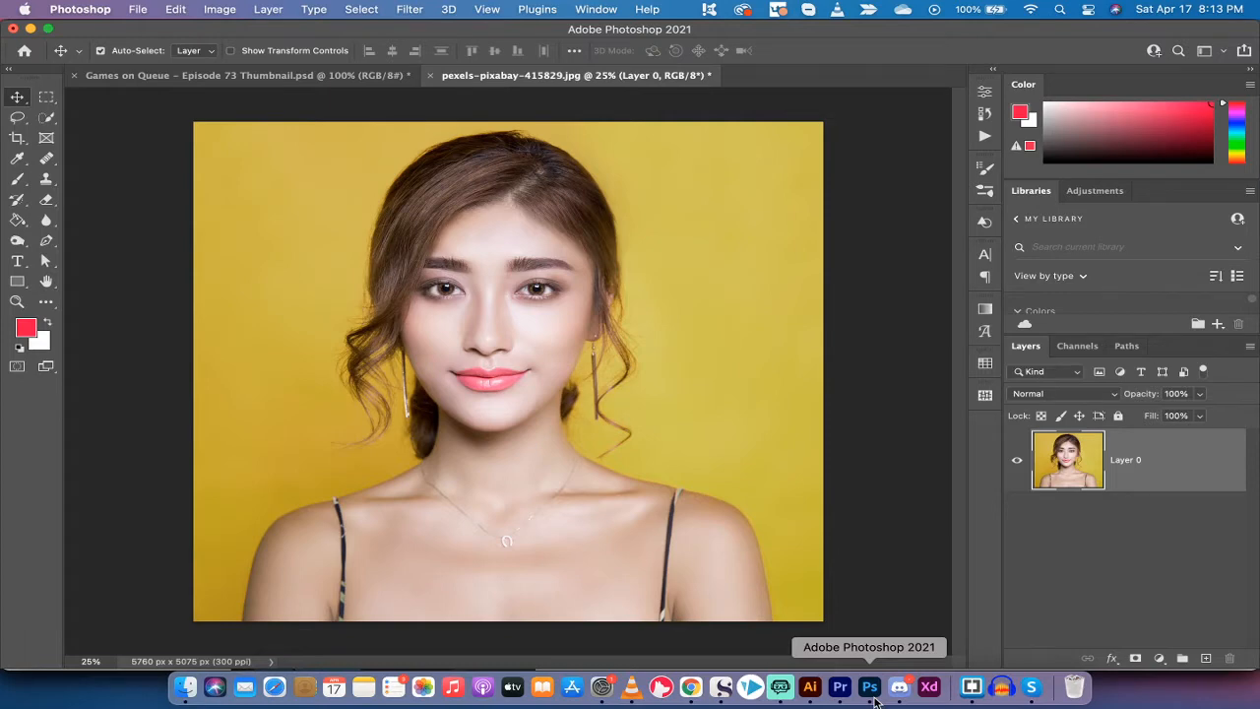
pyautogui.moveTo(983, 513)
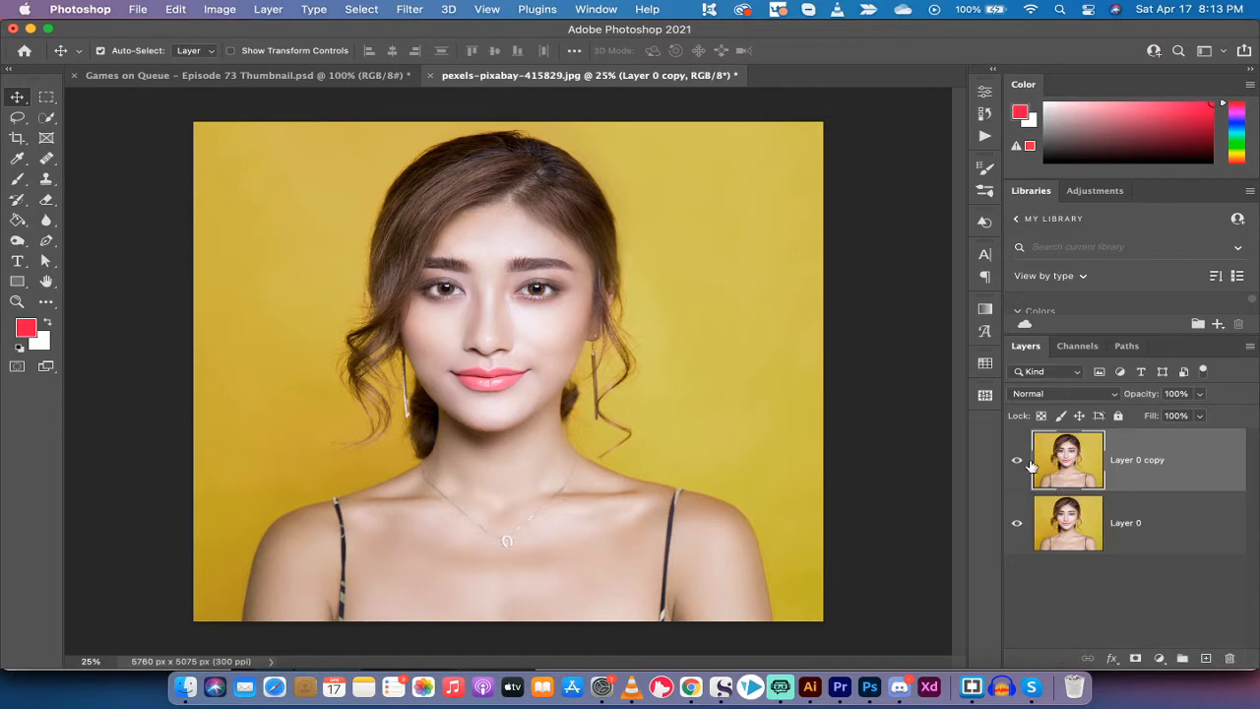
pyautogui.moveTo(1045, 480)
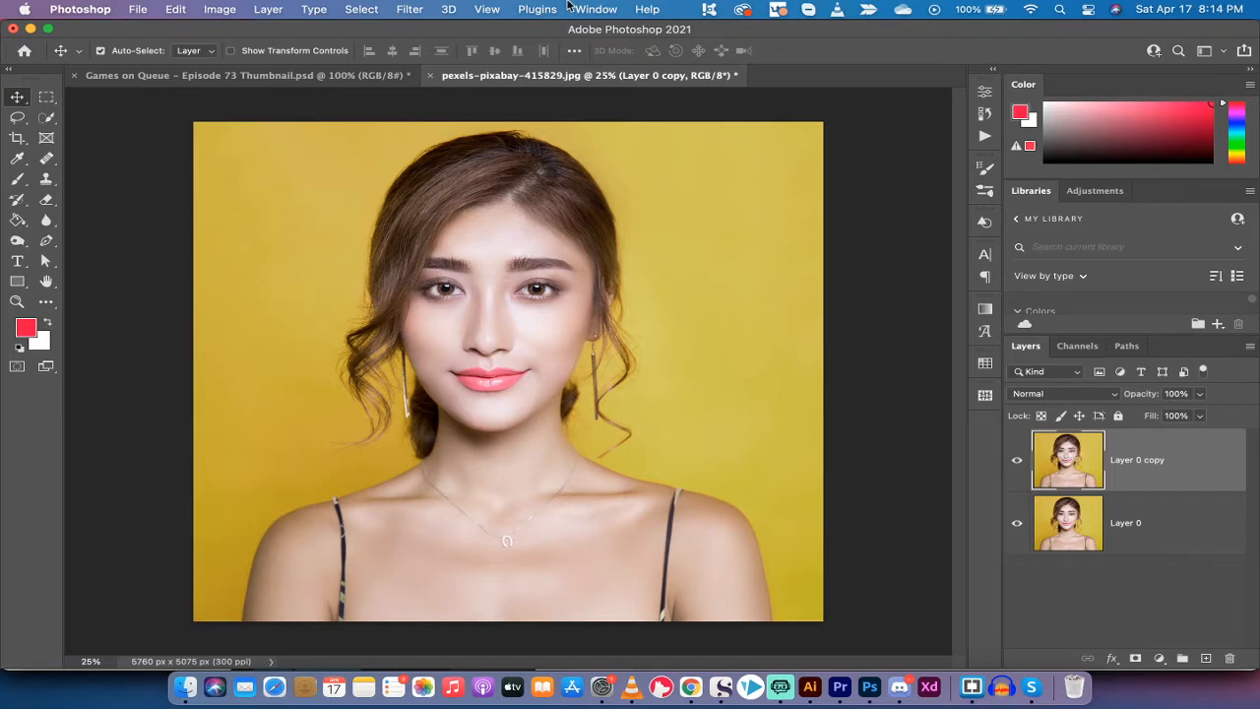
# Launch the Liquify filter on Layer 0 copy from the Filter menu.
pyautogui.click(409, 9)
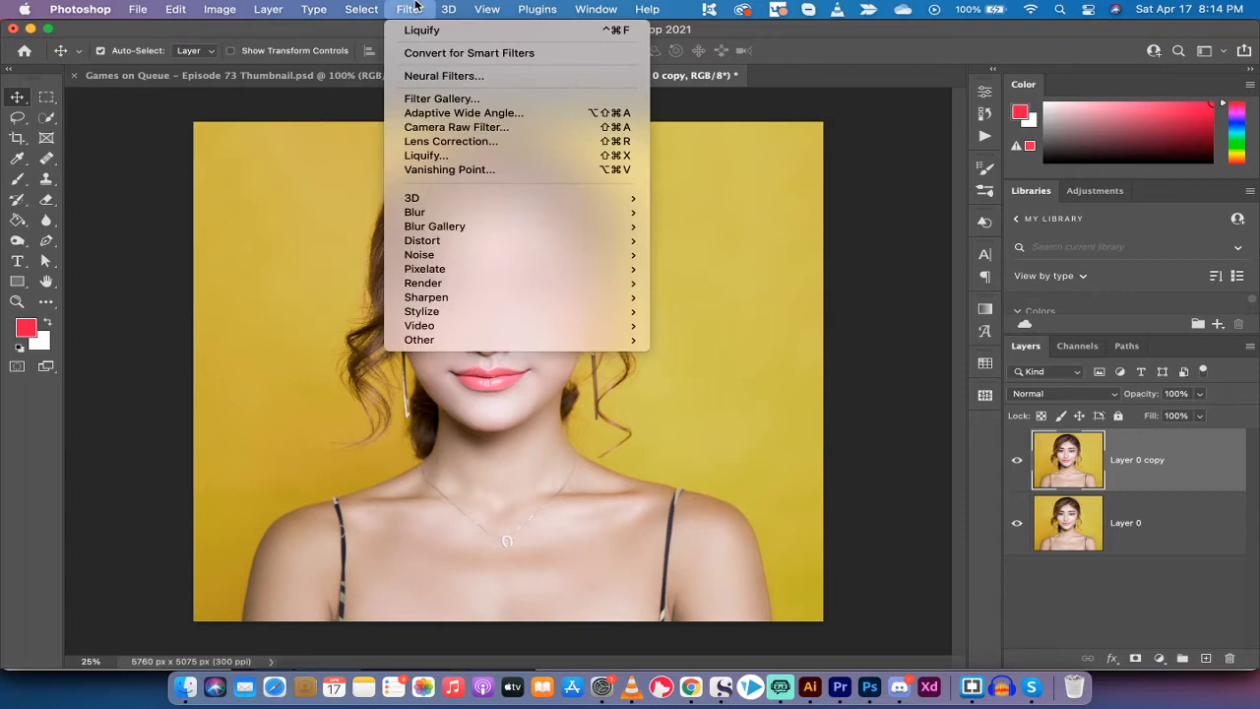
pyautogui.moveTo(426, 155)
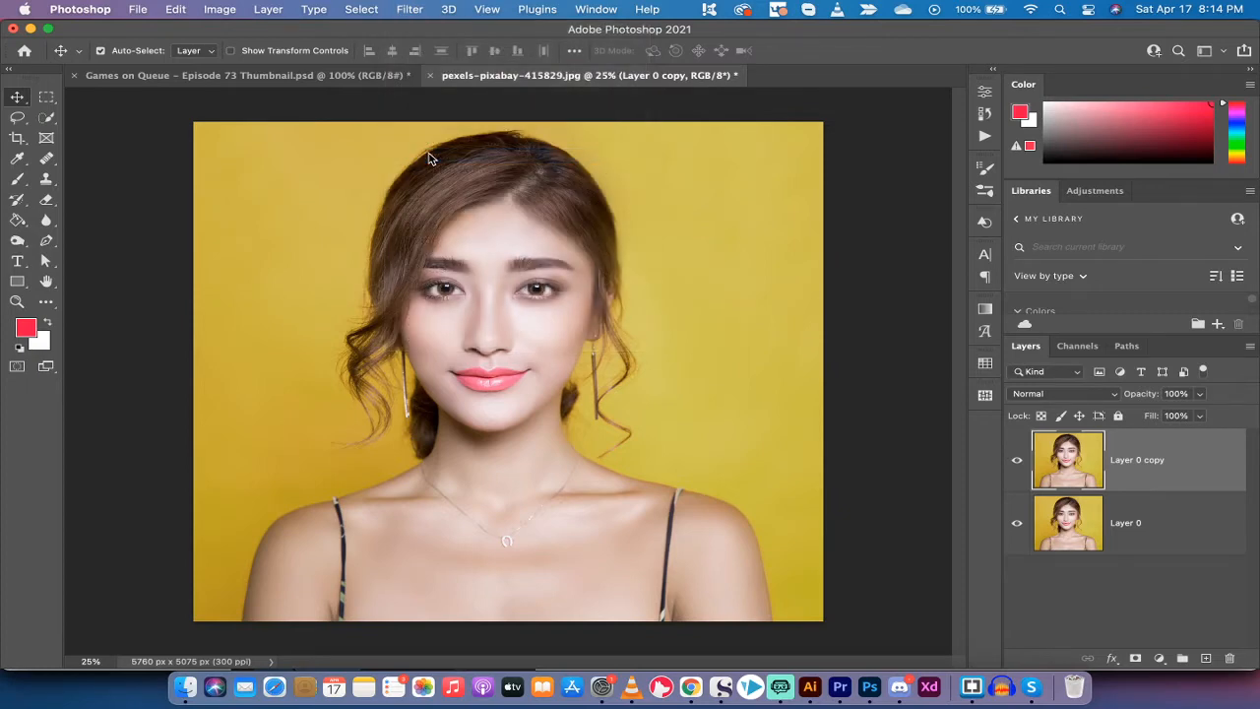
pyautogui.moveTo(428, 160)
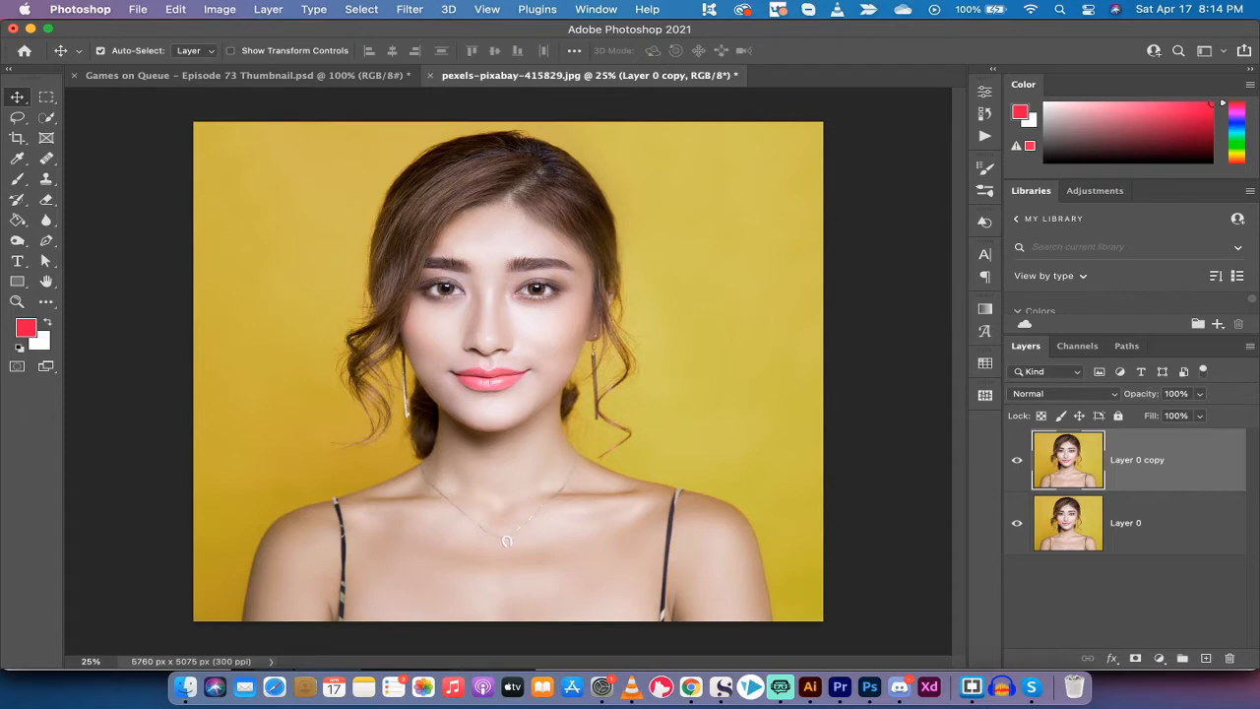
pyautogui.click(408, 9)
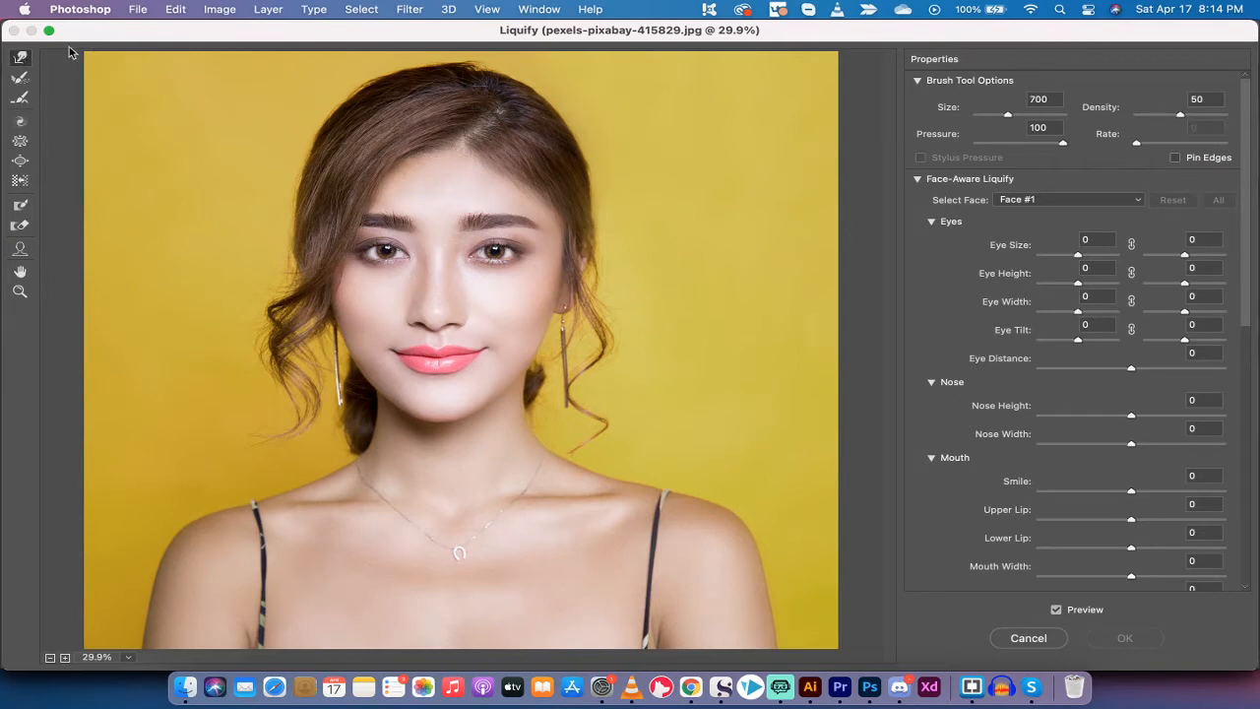
pyautogui.moveTo(22, 58)
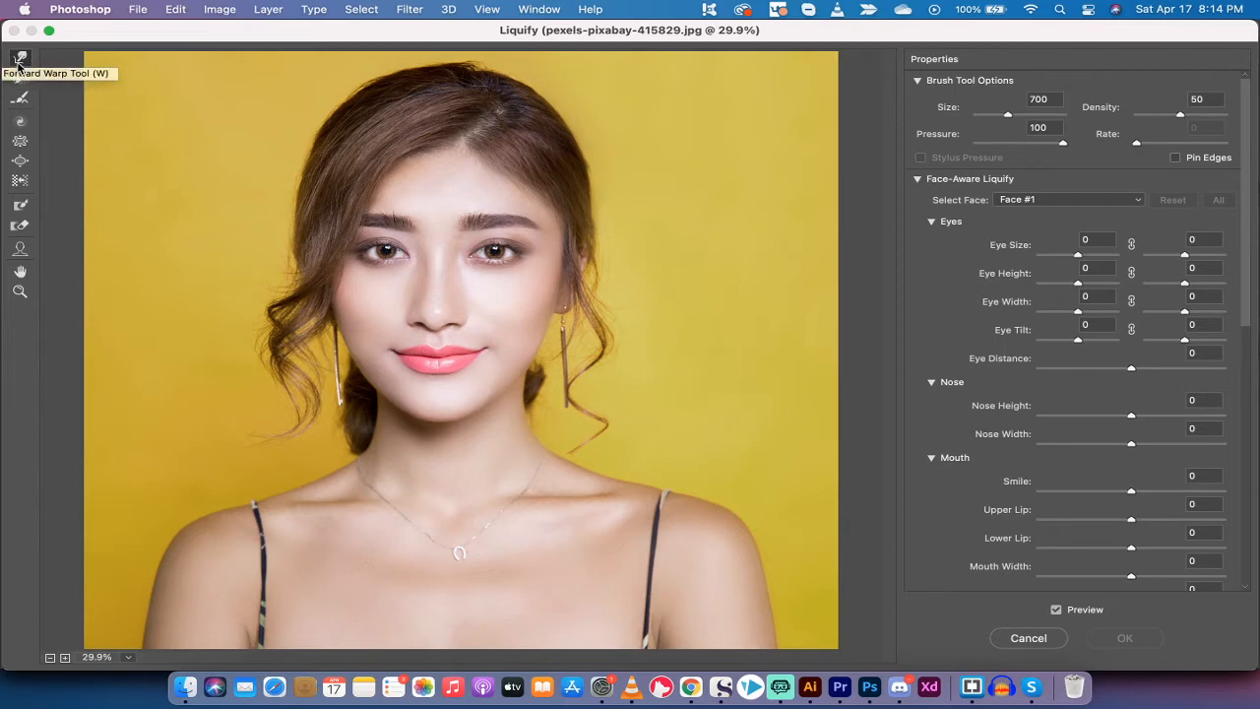
pyautogui.moveTo(349, 207)
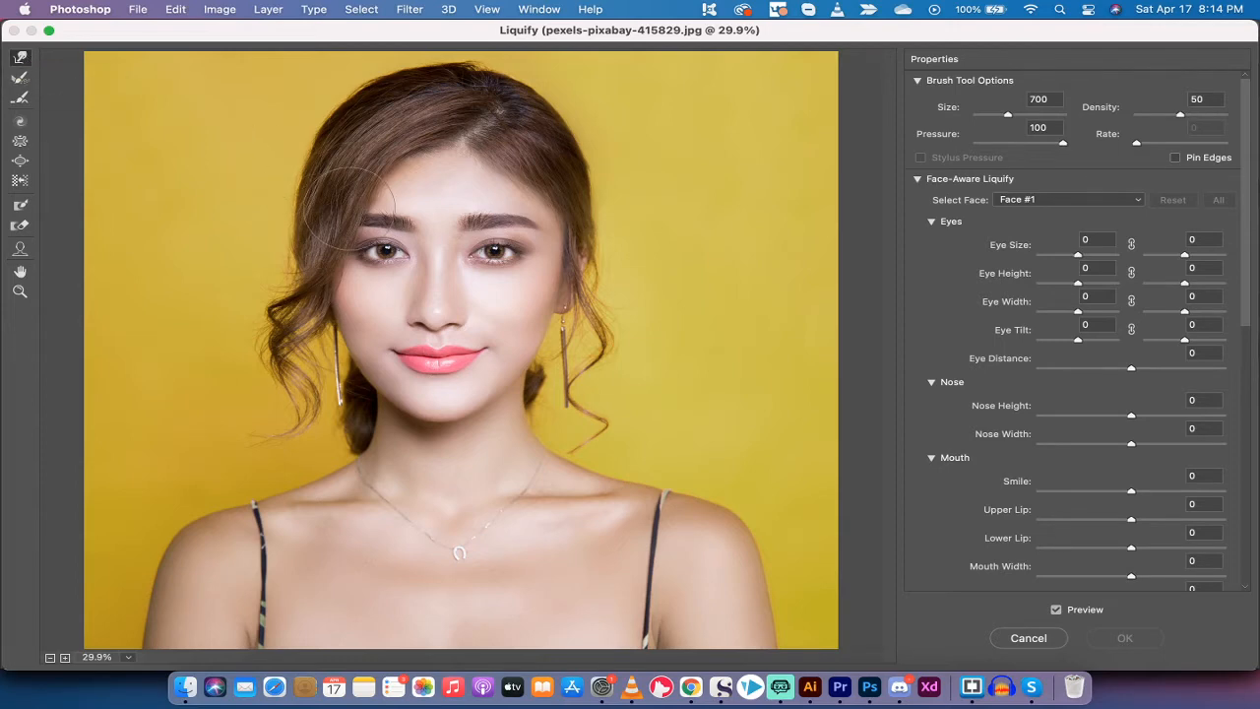
pyautogui.moveTo(807, 192)
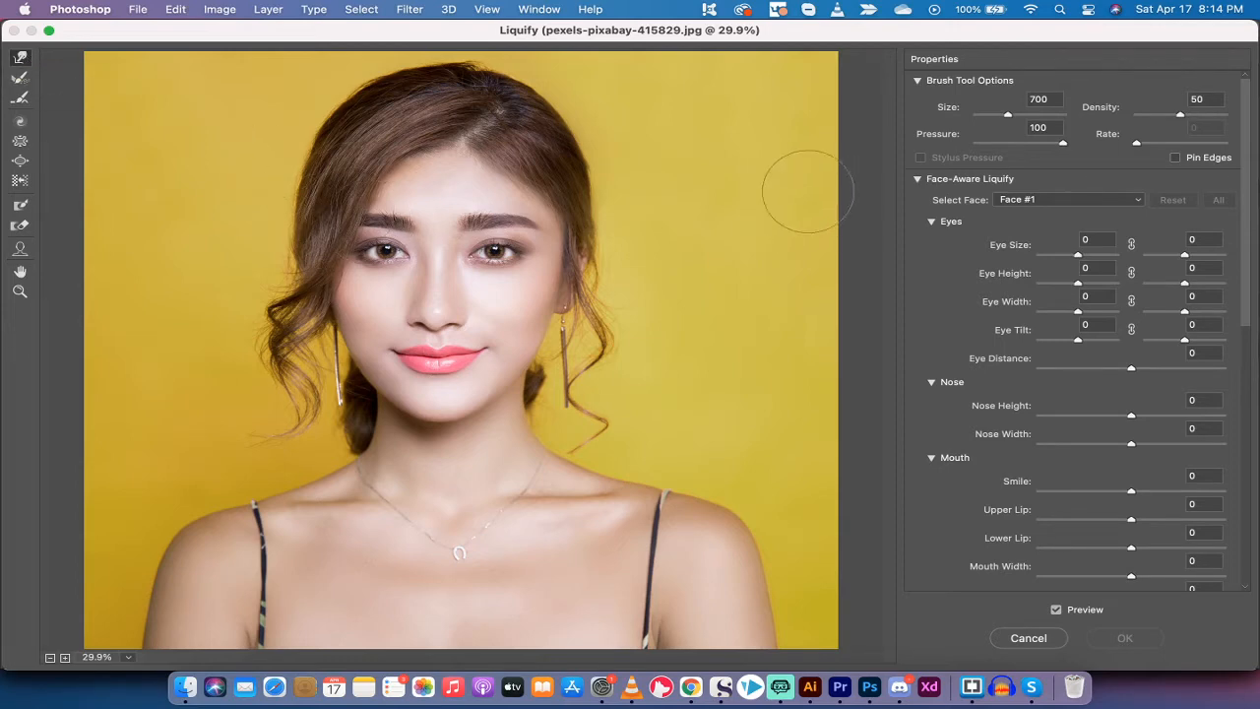
pyautogui.moveTo(414, 246)
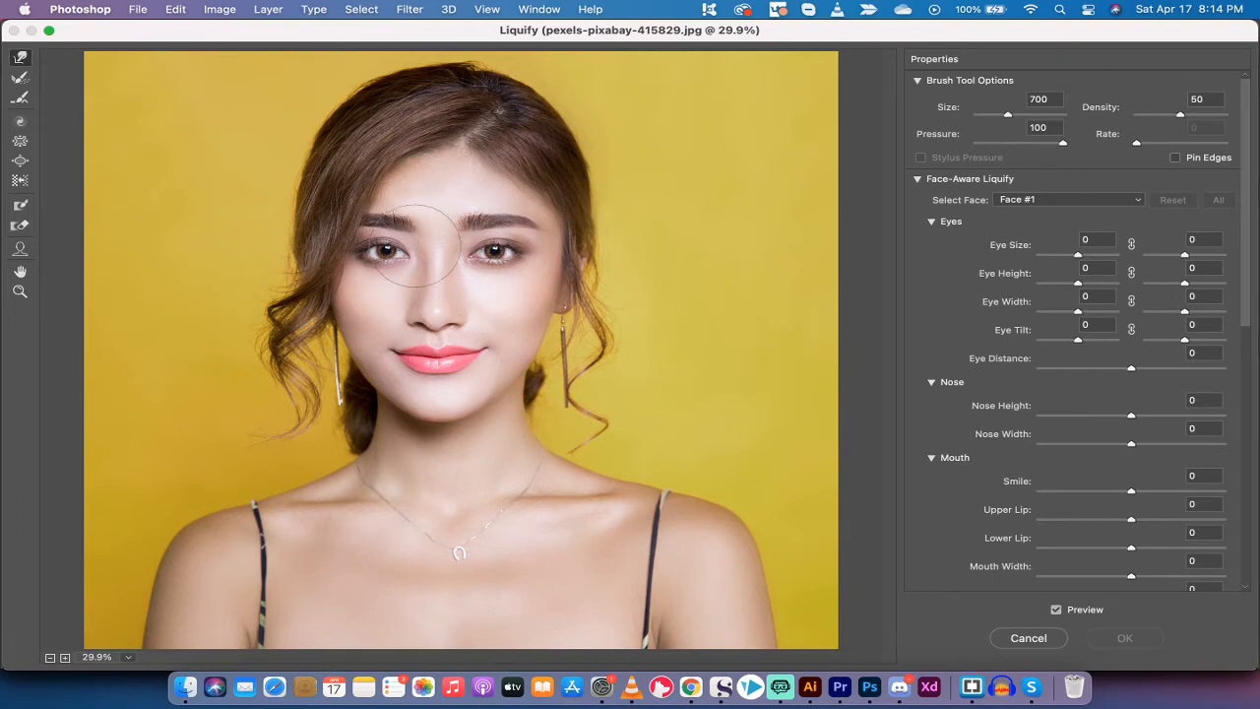
pyautogui.moveTo(423, 246); pyautogui.dragTo(364, 236)
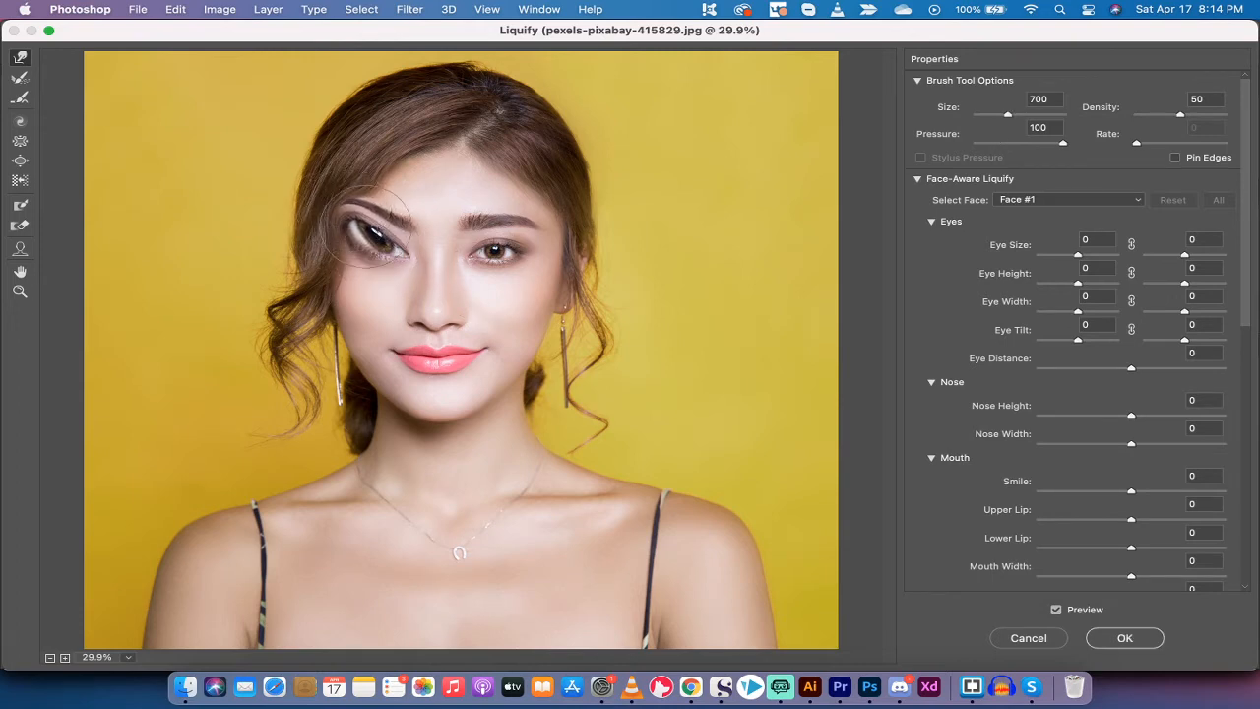
pyautogui.moveTo(364, 221); pyautogui.dragTo(433, 221)
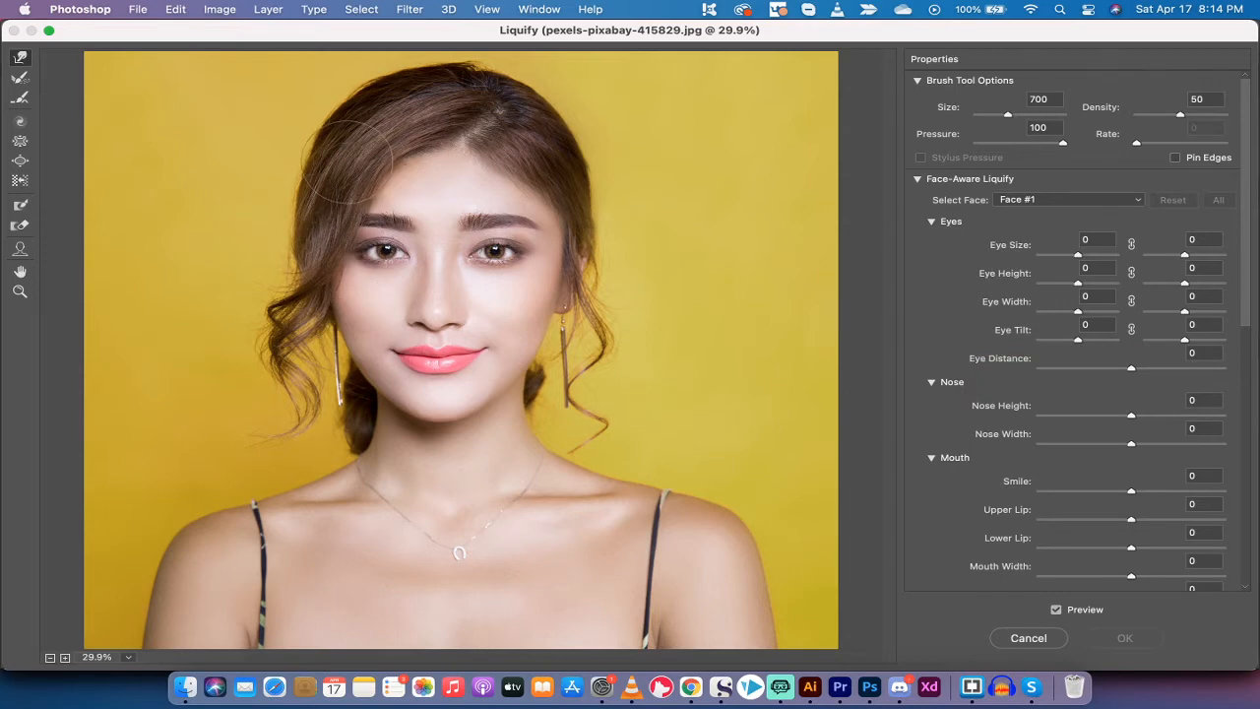
pyautogui.moveTo(365, 251)
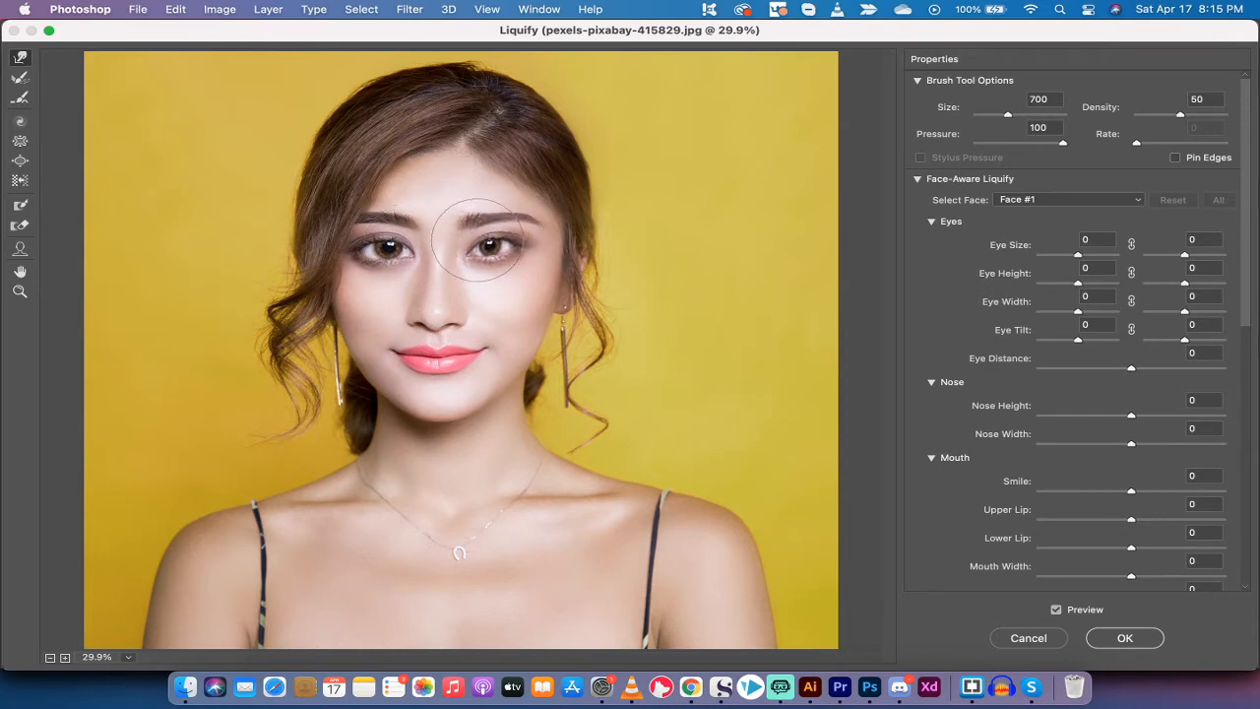
# Bloat both eyes with click-drags so they are hugely enlarged.
pyautogui.moveTo(477, 236); pyautogui.dragTo(492, 266)
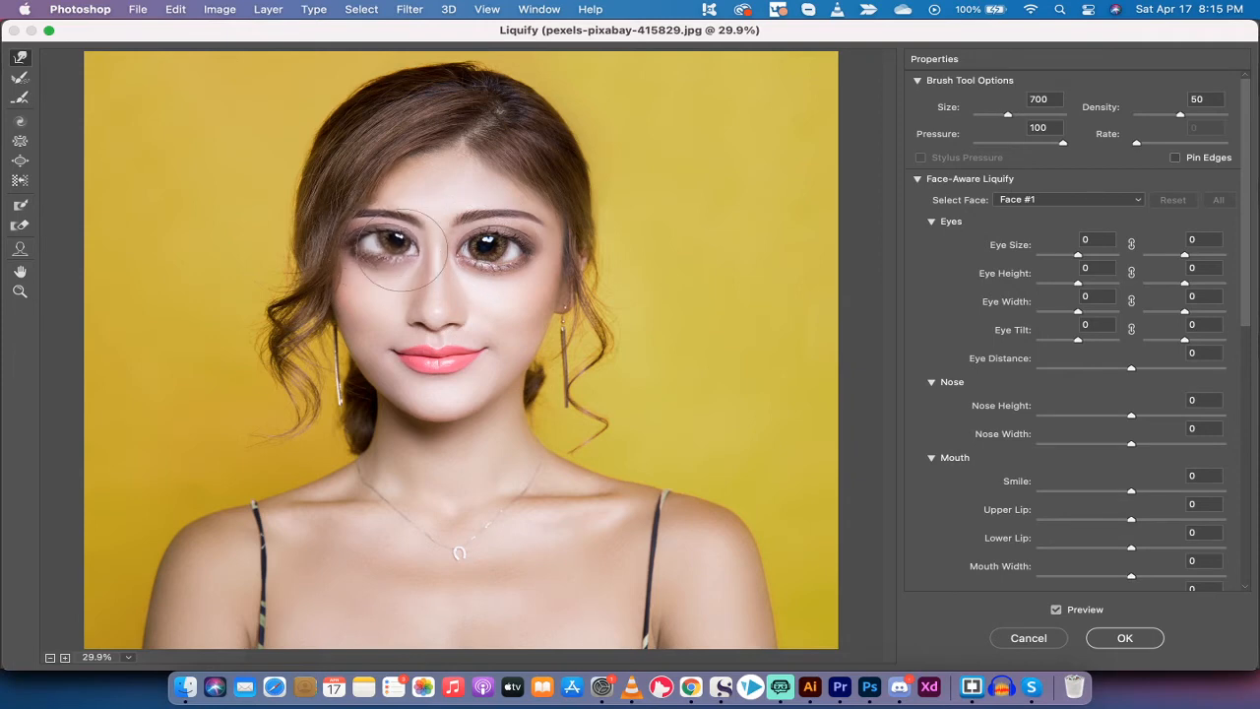
pyautogui.moveTo(413, 256); pyautogui.dragTo(393, 226)
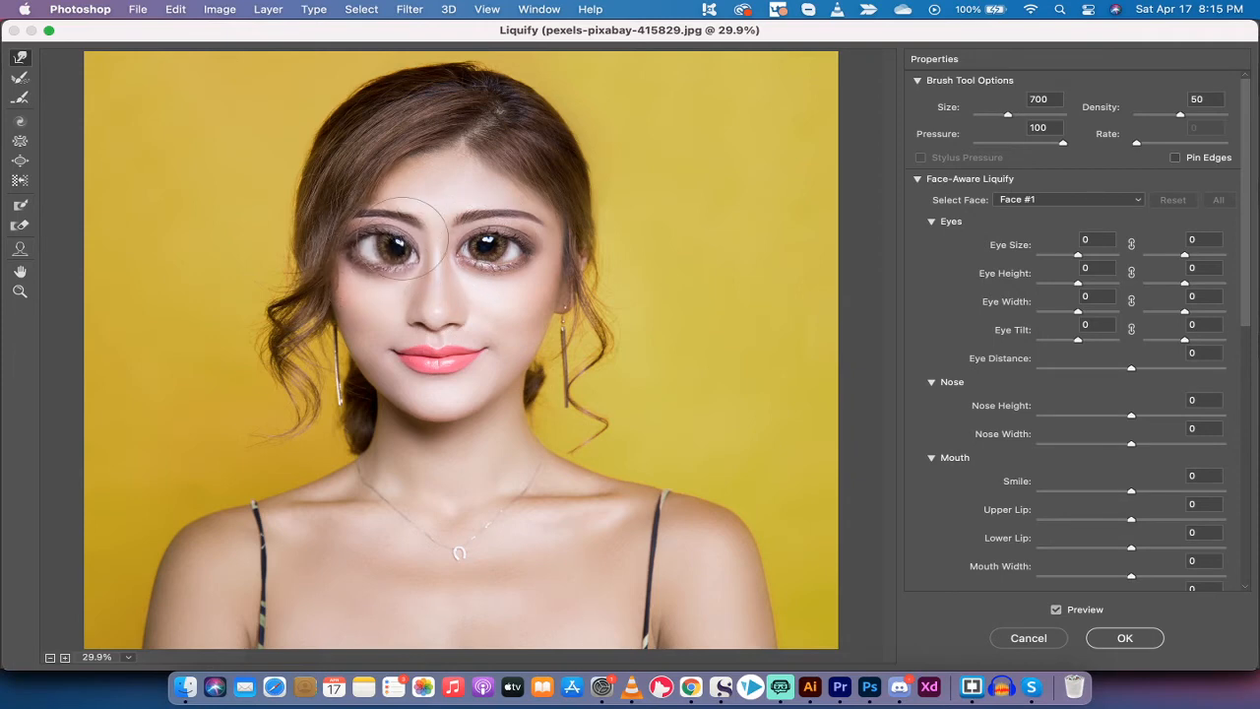
pyautogui.moveTo(404, 237); pyautogui.dragTo(463, 295)
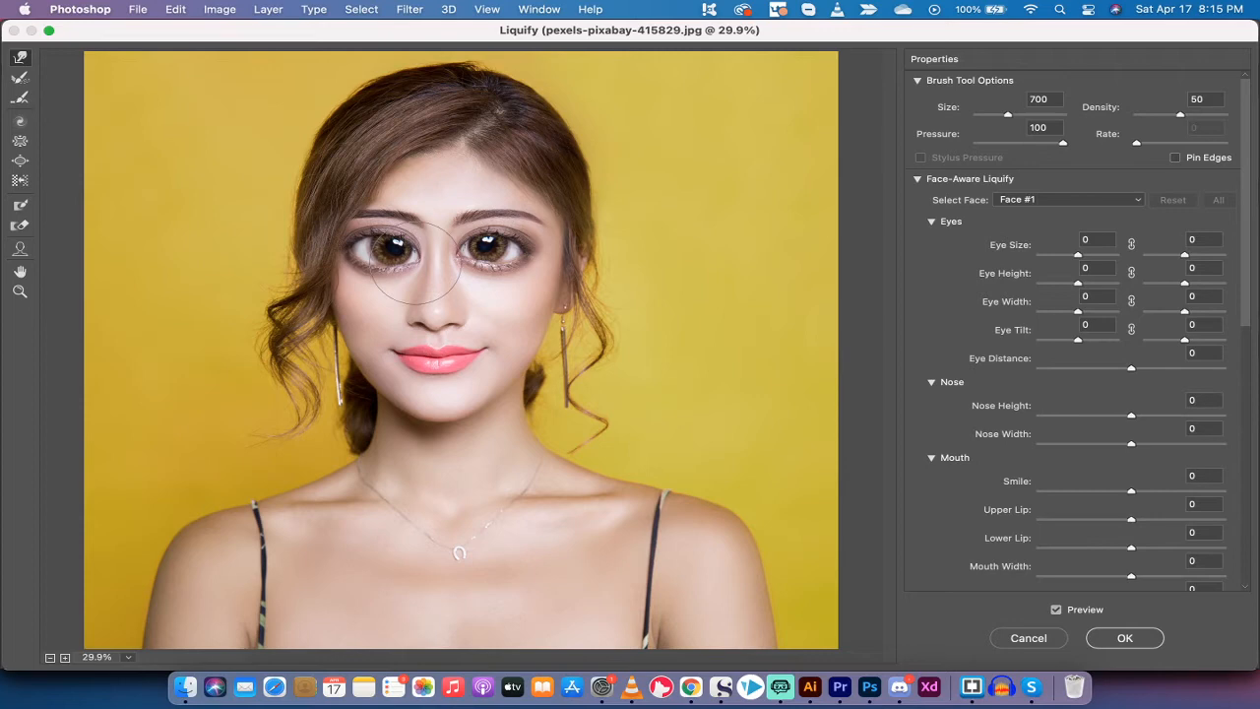
# Warp around the nose and push the lips sideways into a lopsided, stretched mouth.
pyautogui.moveTo(408, 261); pyautogui.dragTo(414, 354)
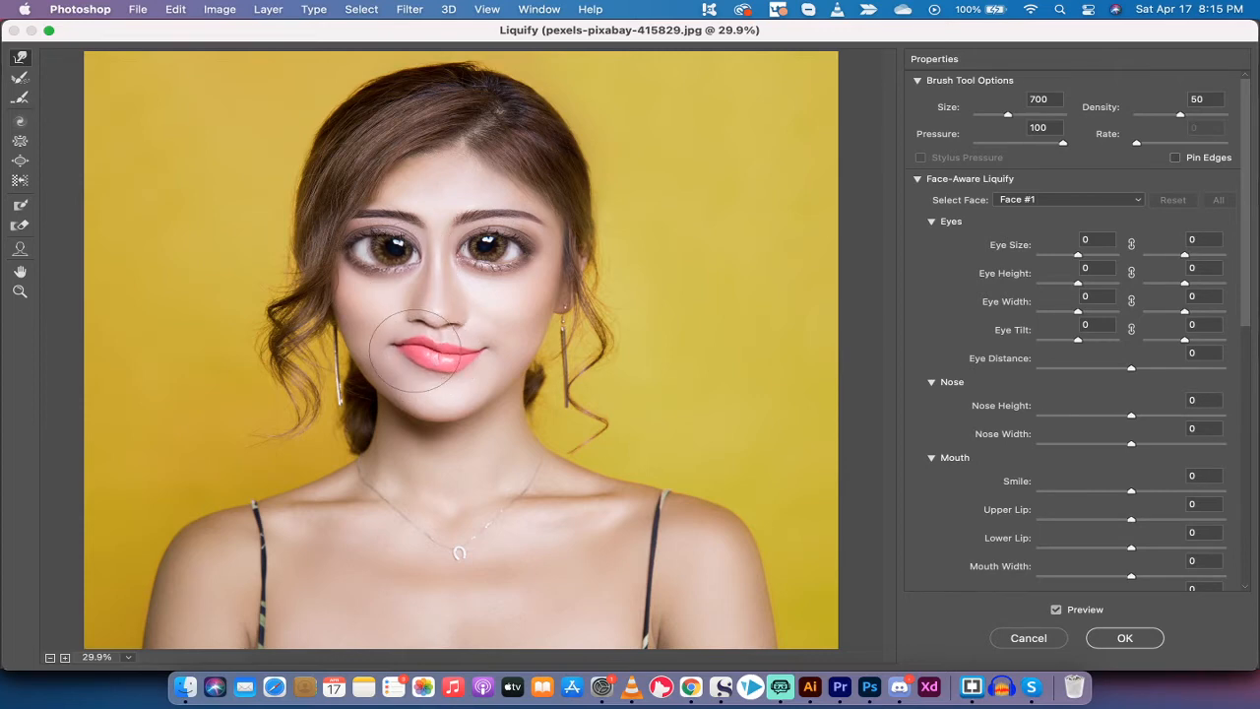
pyautogui.moveTo(414, 350); pyautogui.dragTo(473, 340)
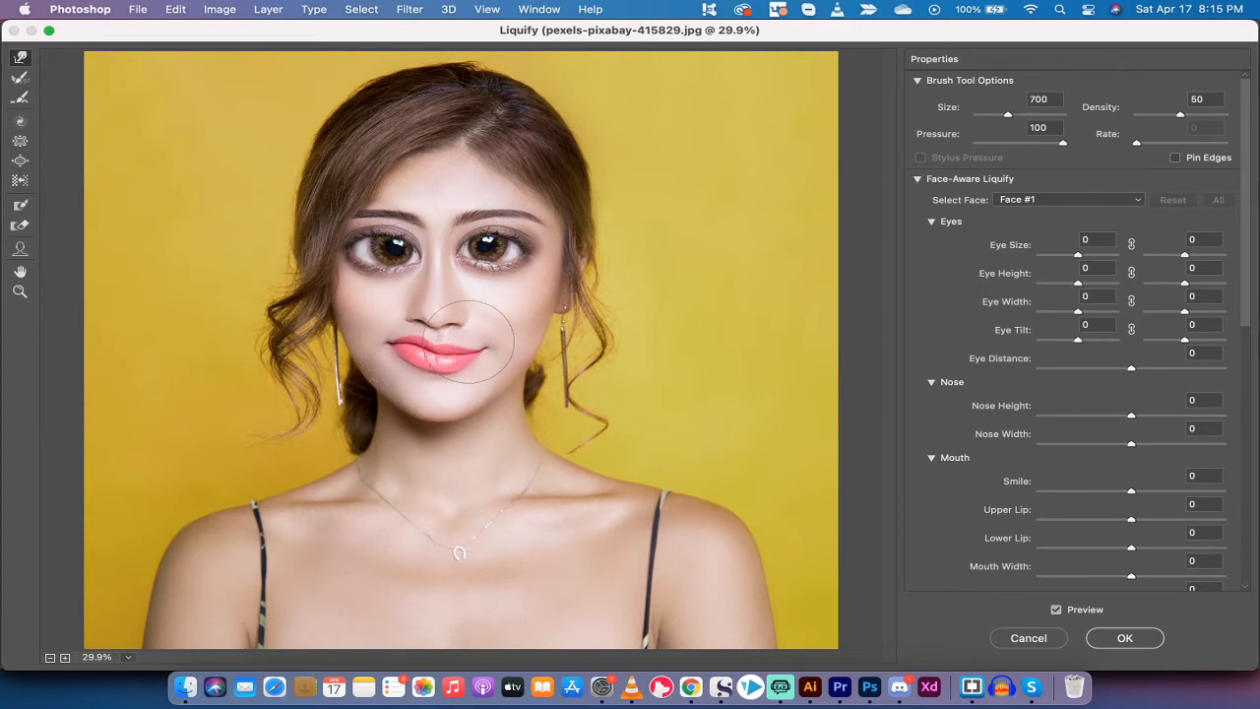
pyautogui.moveTo(462, 344); pyautogui.dragTo(443, 310)
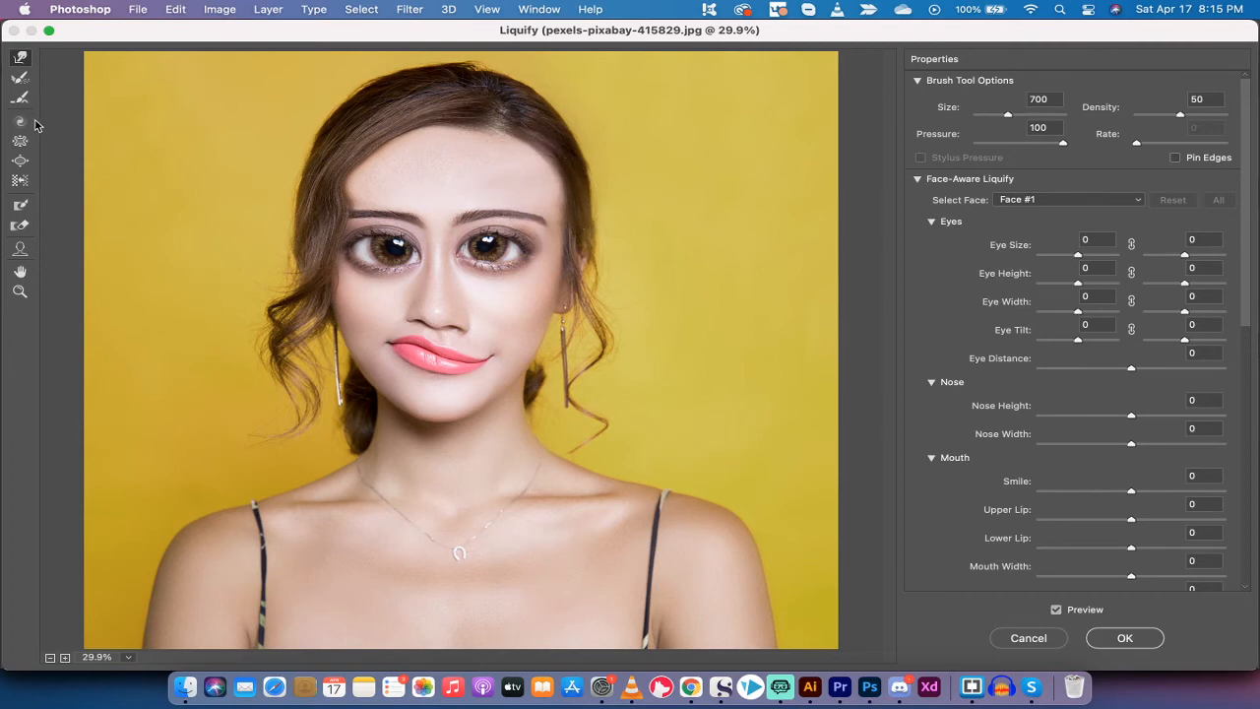
pyautogui.moveTo(19, 141)
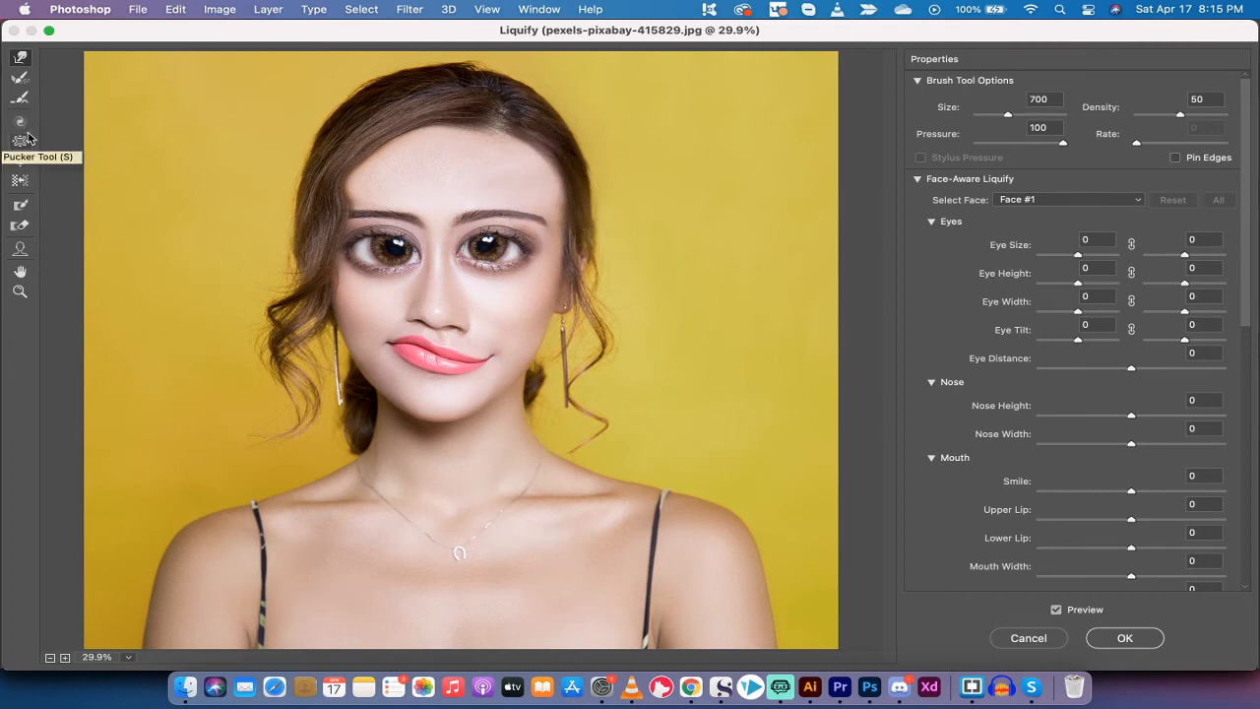
pyautogui.moveTo(20, 160)
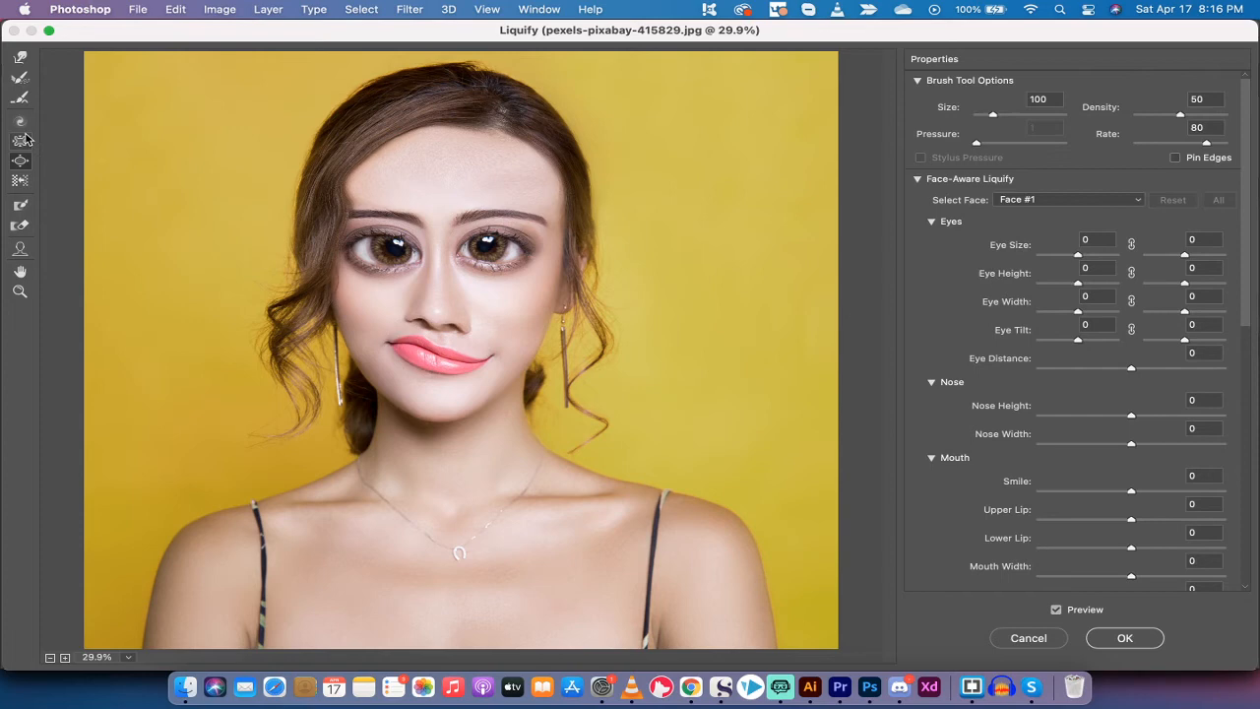
pyautogui.moveTo(19, 77)
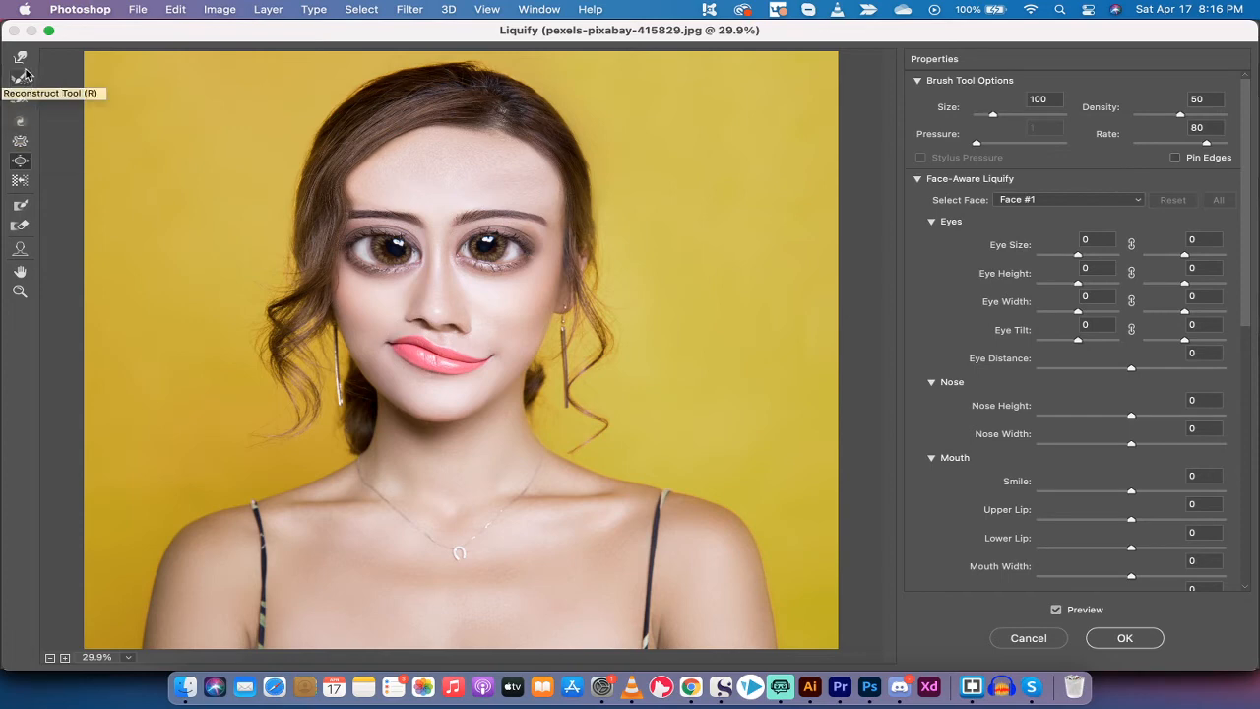
pyautogui.moveTo(1012, 186)
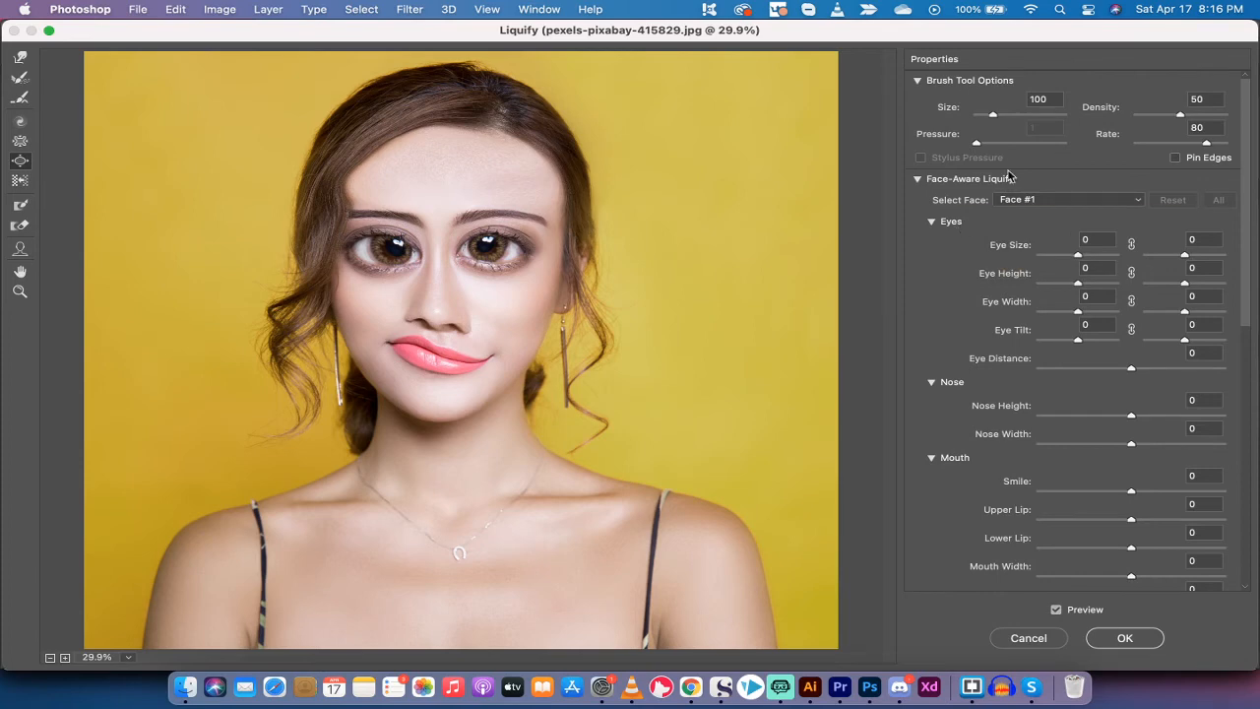
pyautogui.moveTo(948, 184)
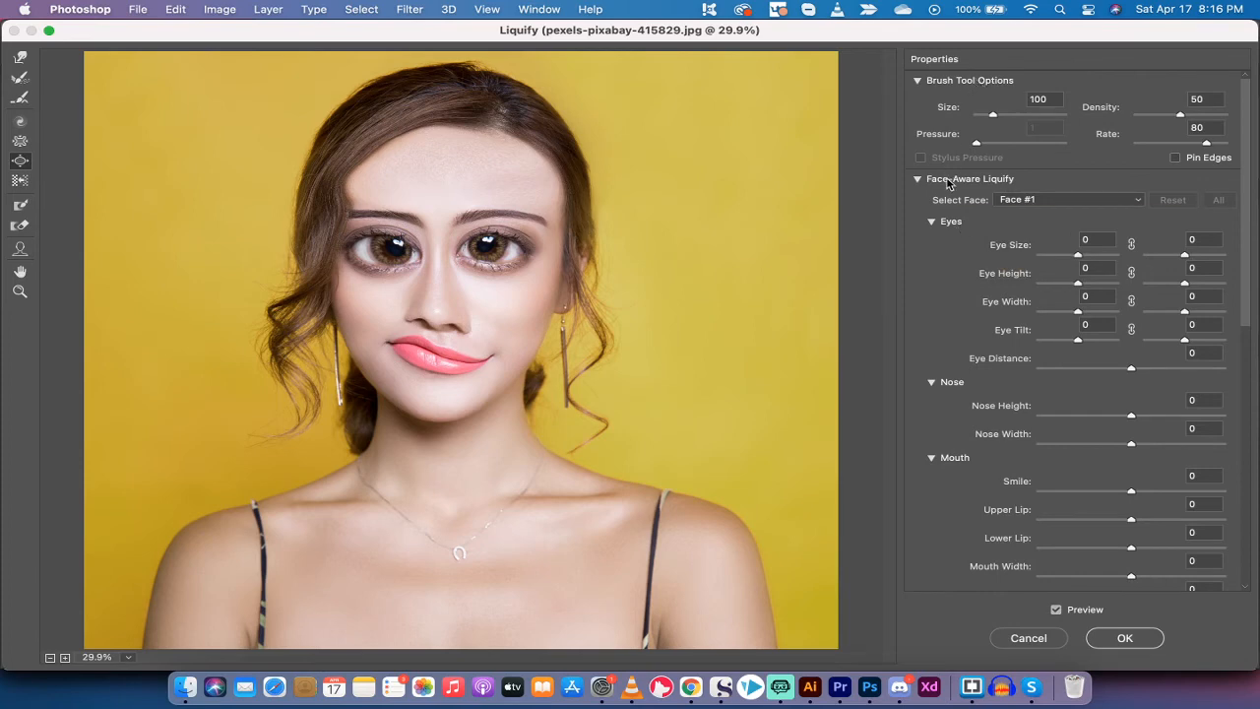
# Raise the face-aware eye sliders to 100 and settle Eye Distance at 79.
pyautogui.scroll(-3)
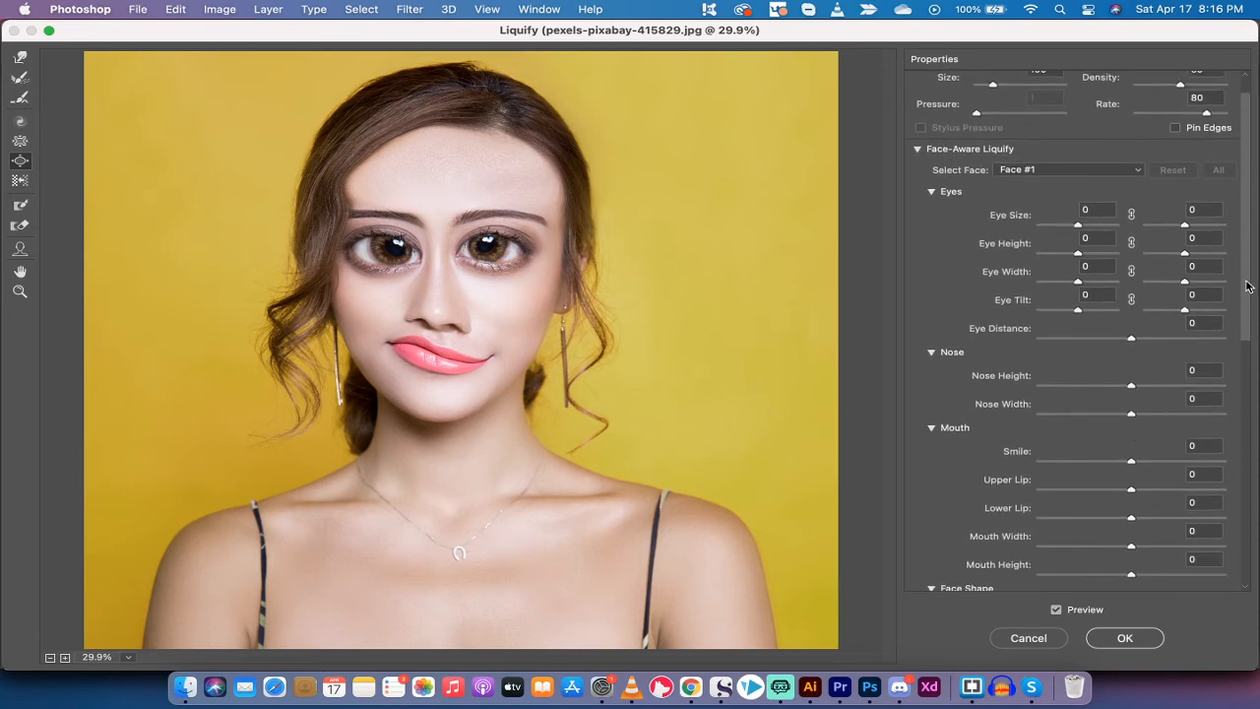
pyautogui.click(1096, 226)
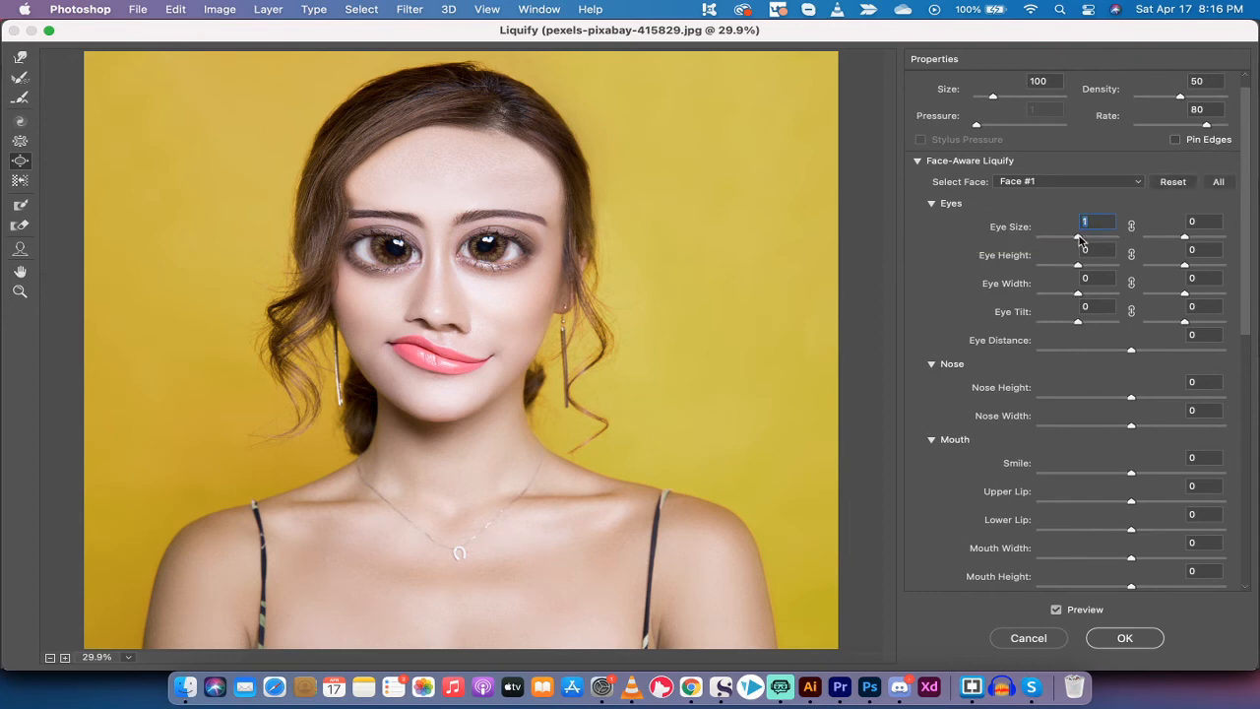
pyautogui.write('89')
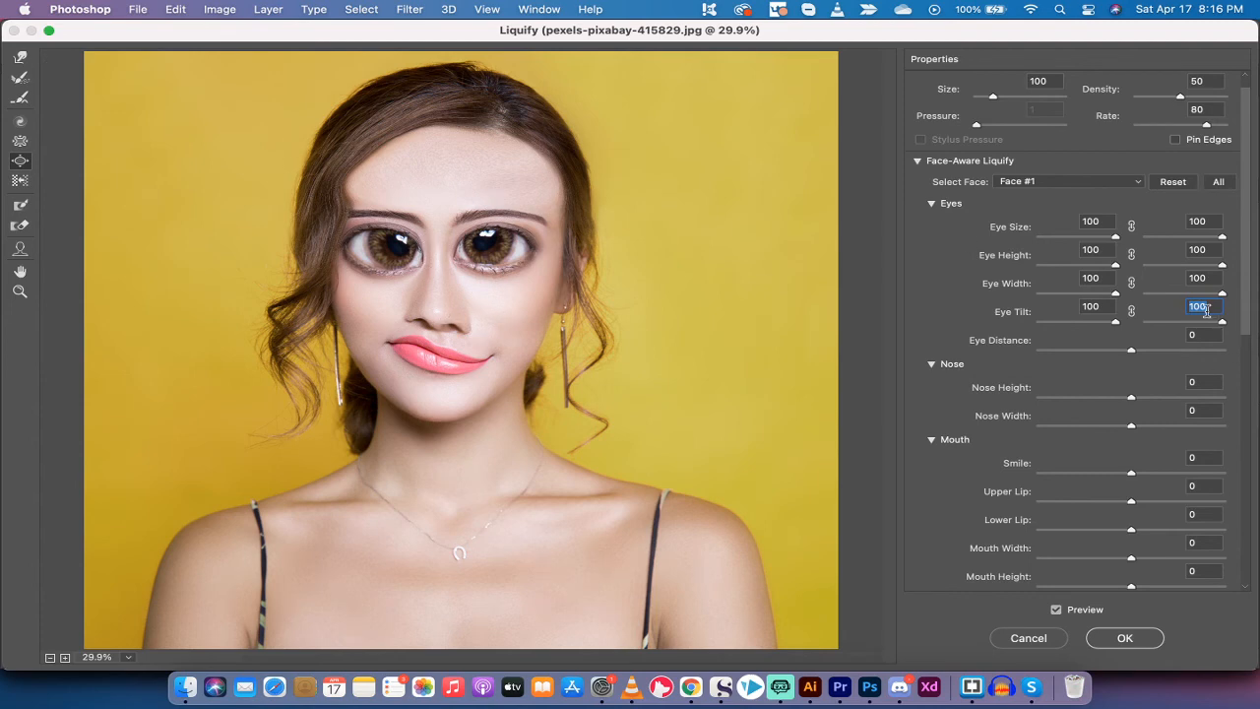
pyautogui.moveTo(702, 231)
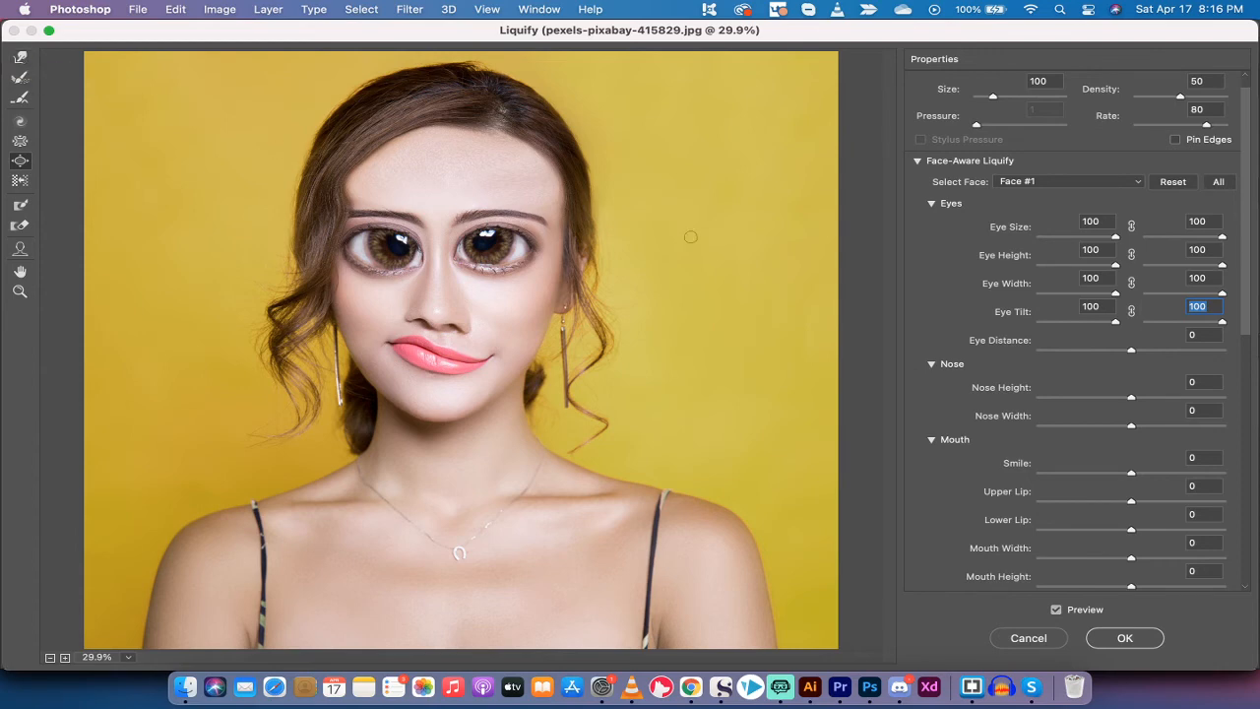
pyautogui.write('69')
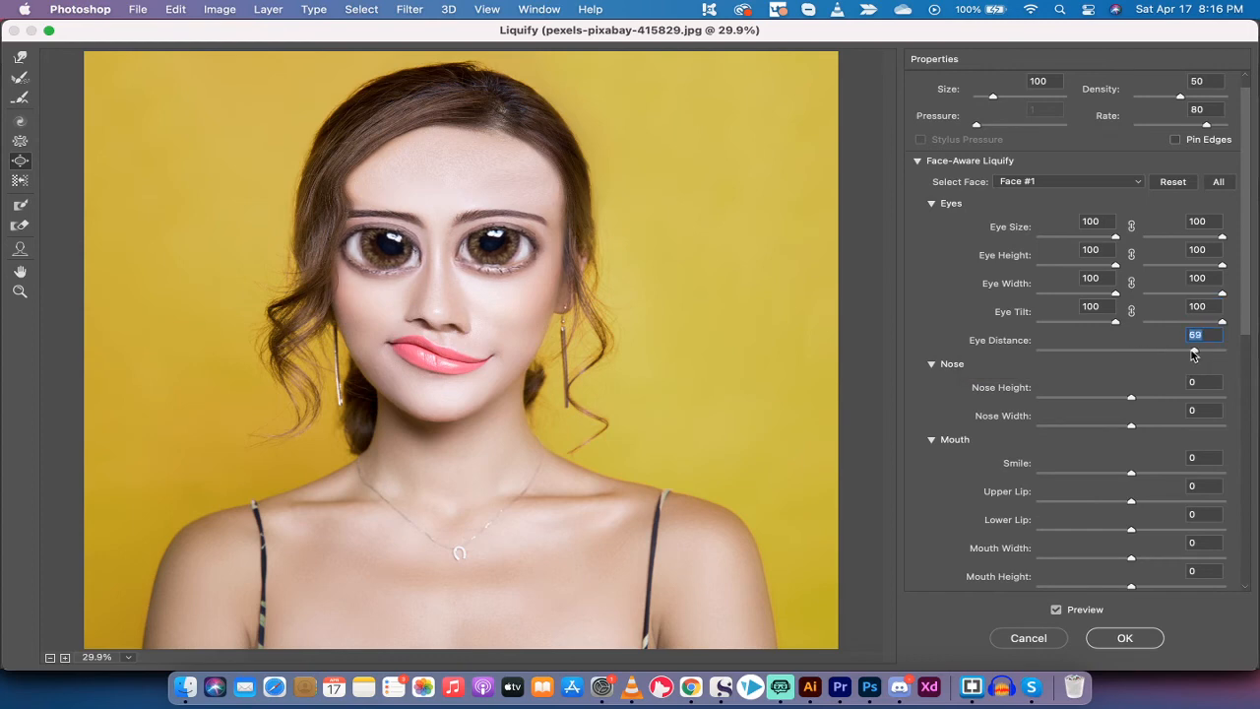
pyautogui.write('79')
pyautogui.click(1204, 382)
pyautogui.write('100')
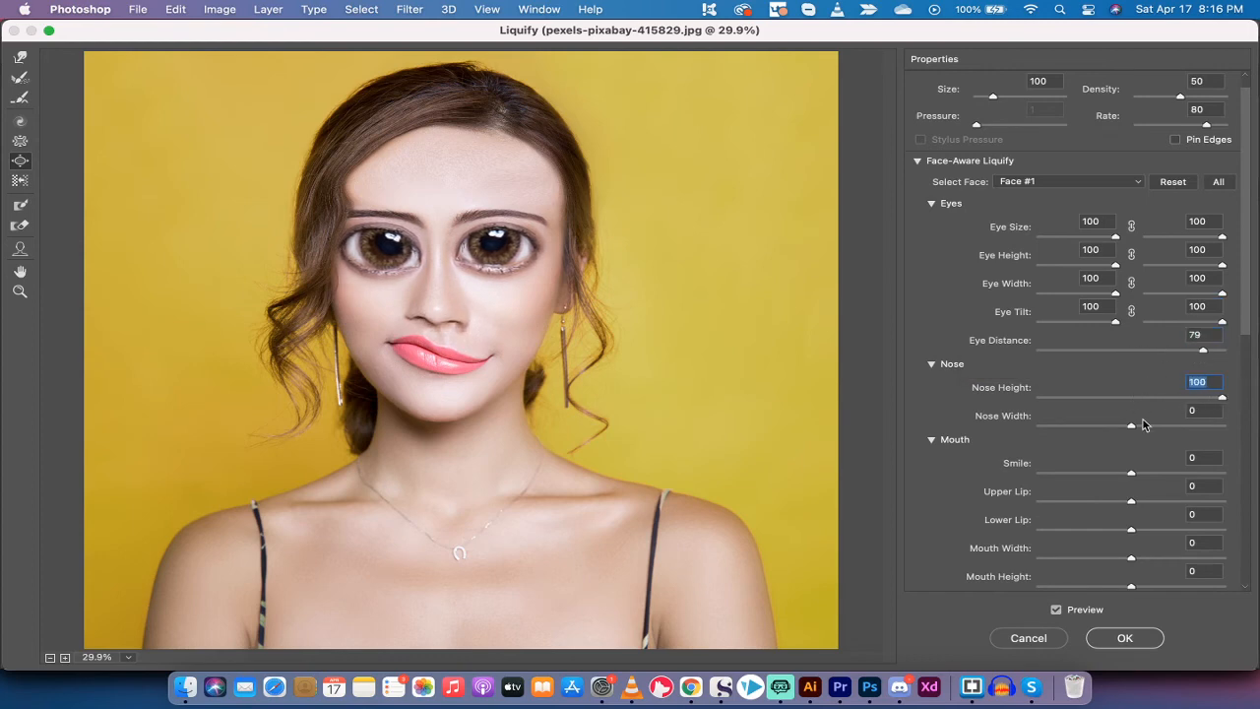
# Set Nose Width to -100 and Upper Lip to 100, moving on to the face-shape sliders.
pyautogui.moveTo(1130, 425); pyautogui.dragTo(1038, 424)
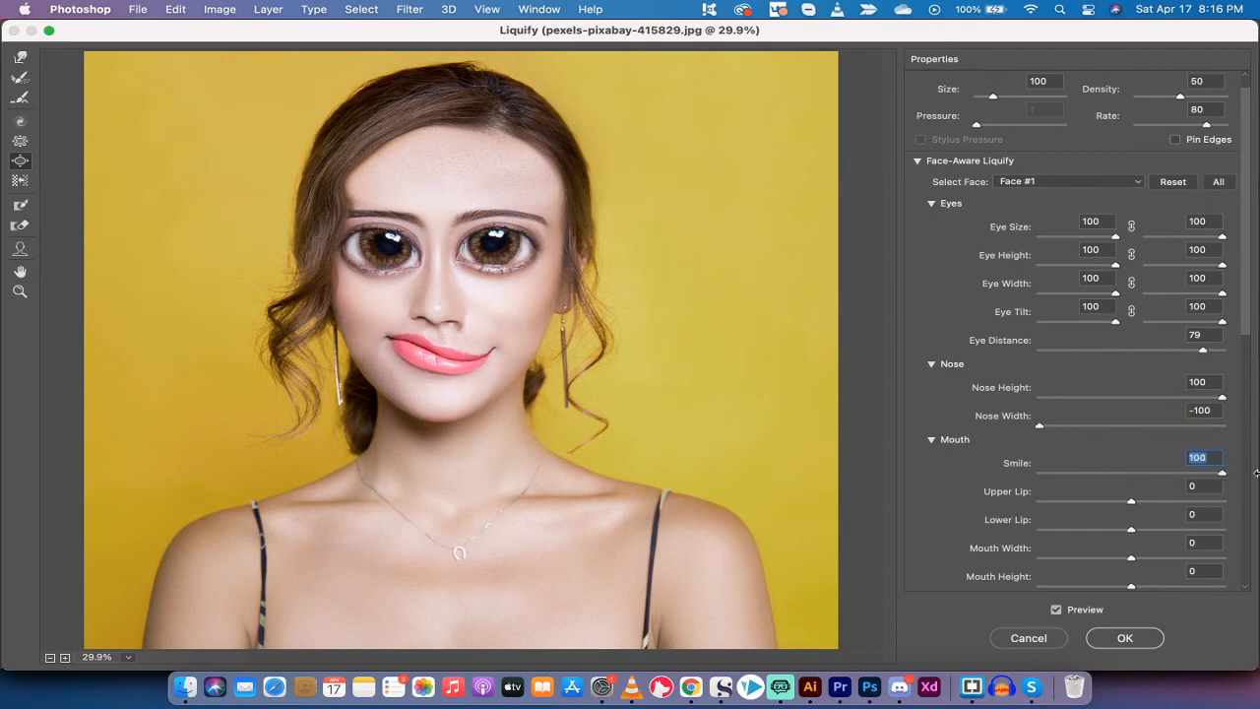
pyautogui.moveTo(1129, 502); pyautogui.dragTo(1162, 502)
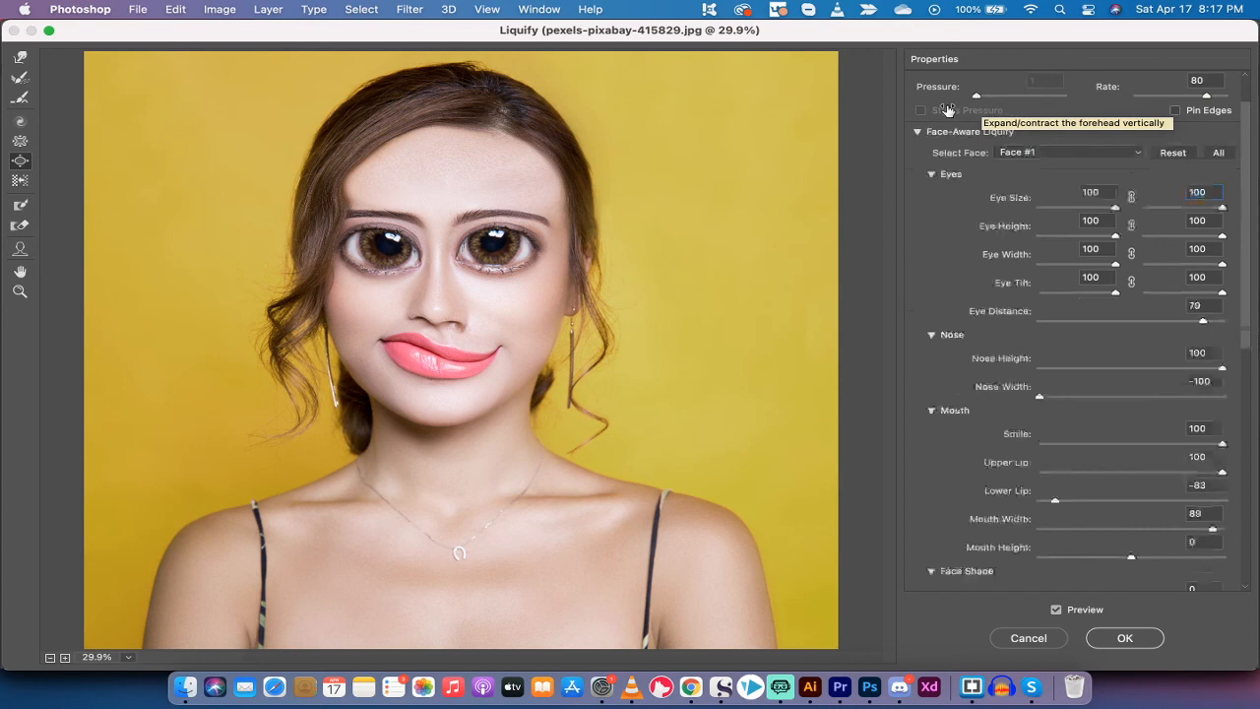
pyautogui.scroll(-3)
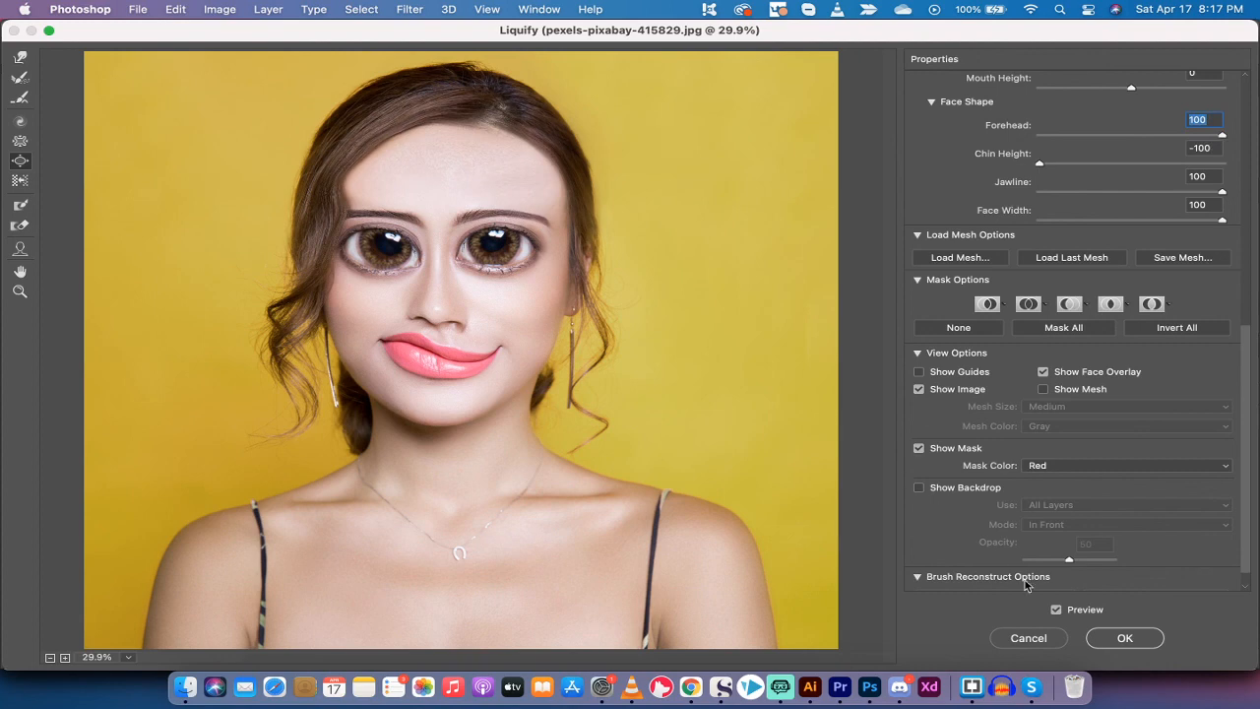
pyautogui.moveTo(1123, 637)
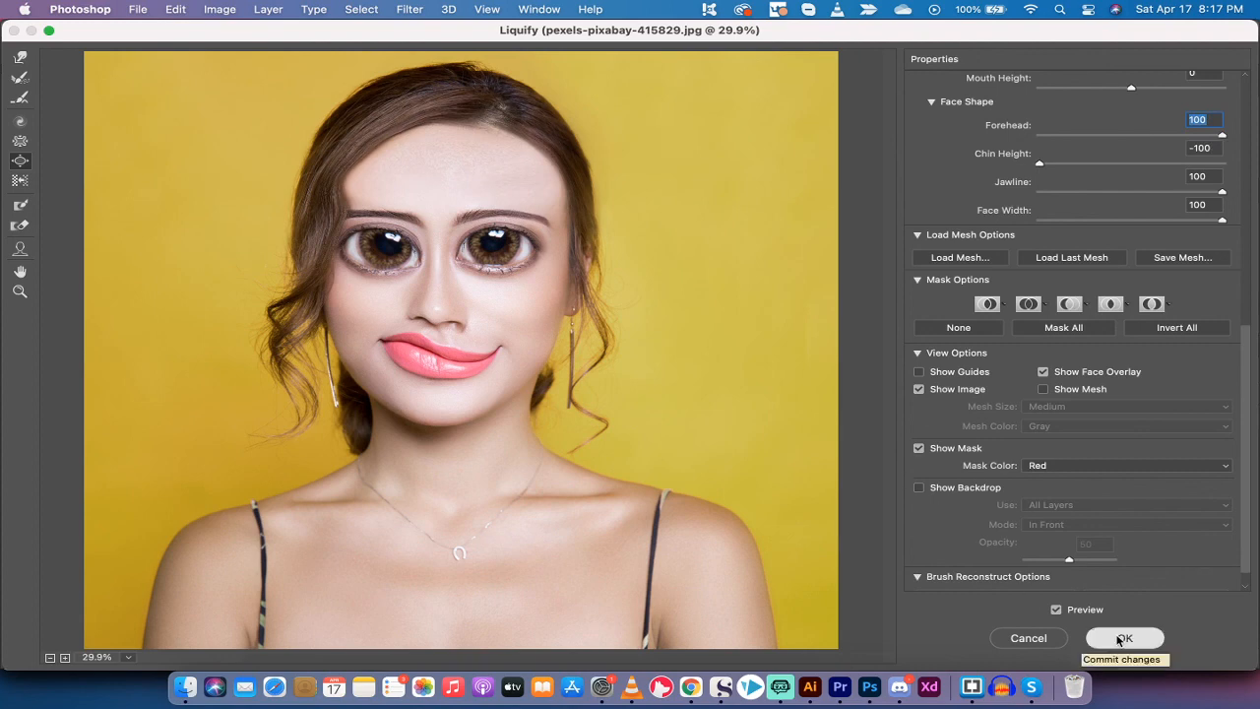
# Commit the Liquify distortions to Layer 0 copy with OK.
pyautogui.click(1124, 638)
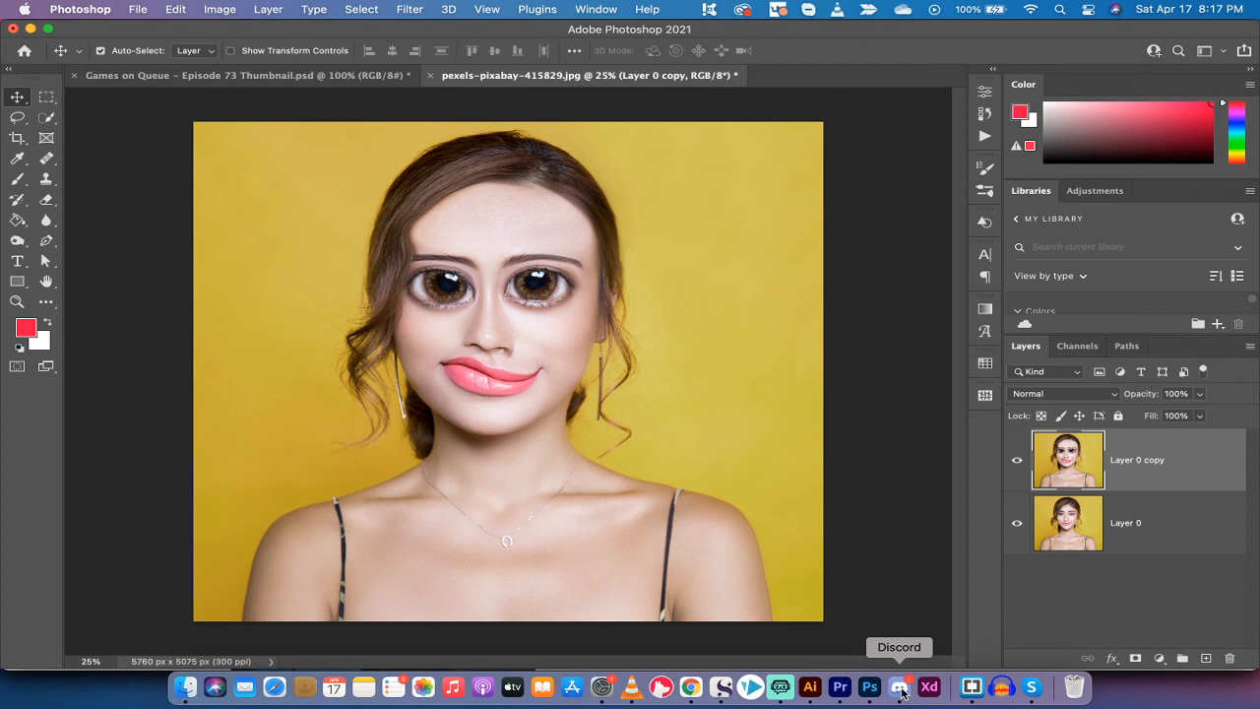
pyautogui.moveTo(780, 686)
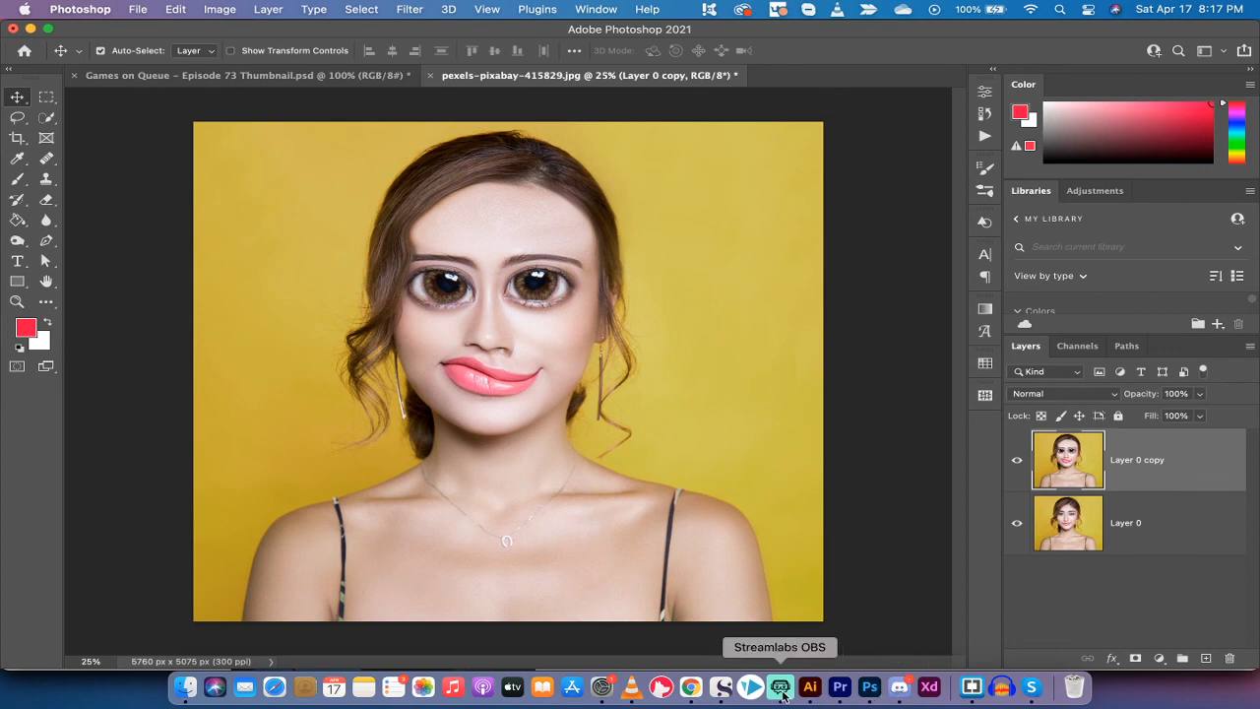